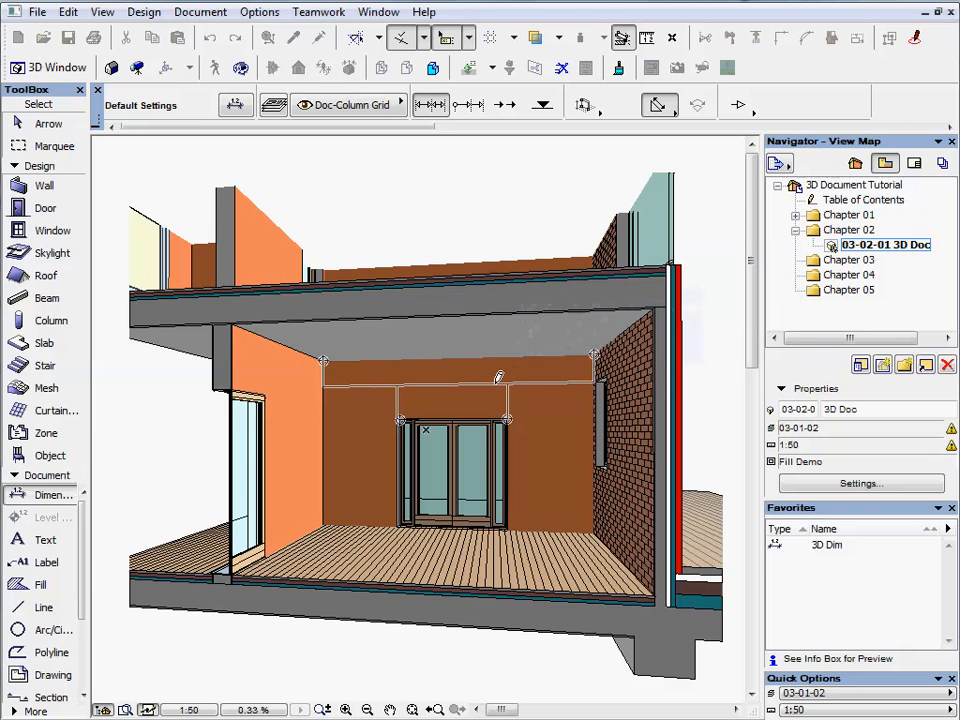
Close the Favorites palette so the 3D room document stays in view.
{"action": "left_click", "coordinate": [450, 450]}
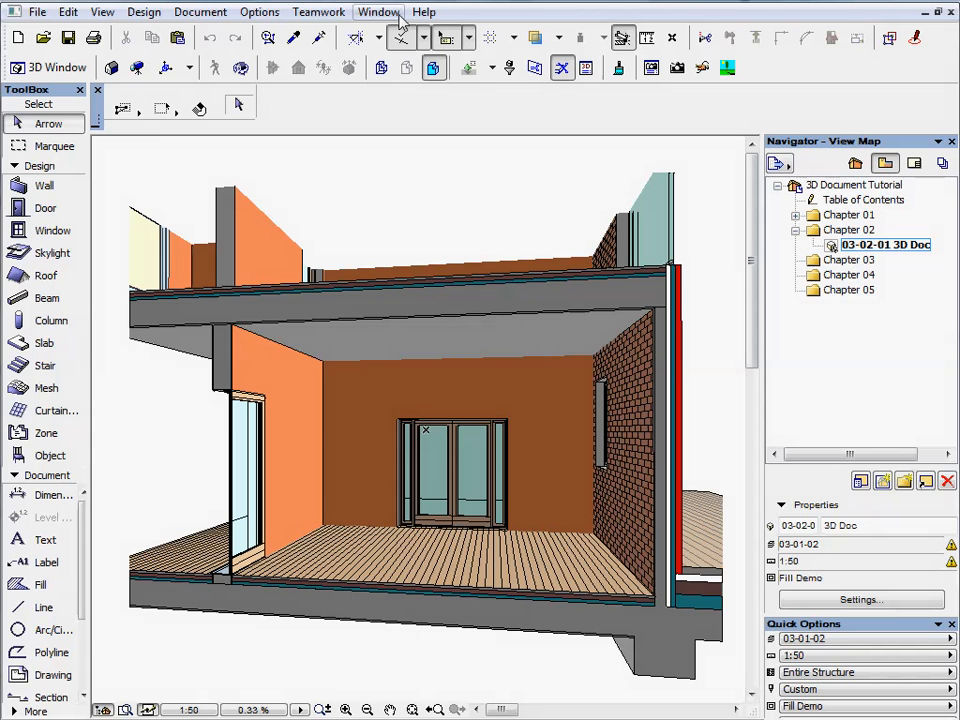
Show the Favorites palette again via Window > Palettes.
{"action": "left_click", "coordinate": [378, 12]}
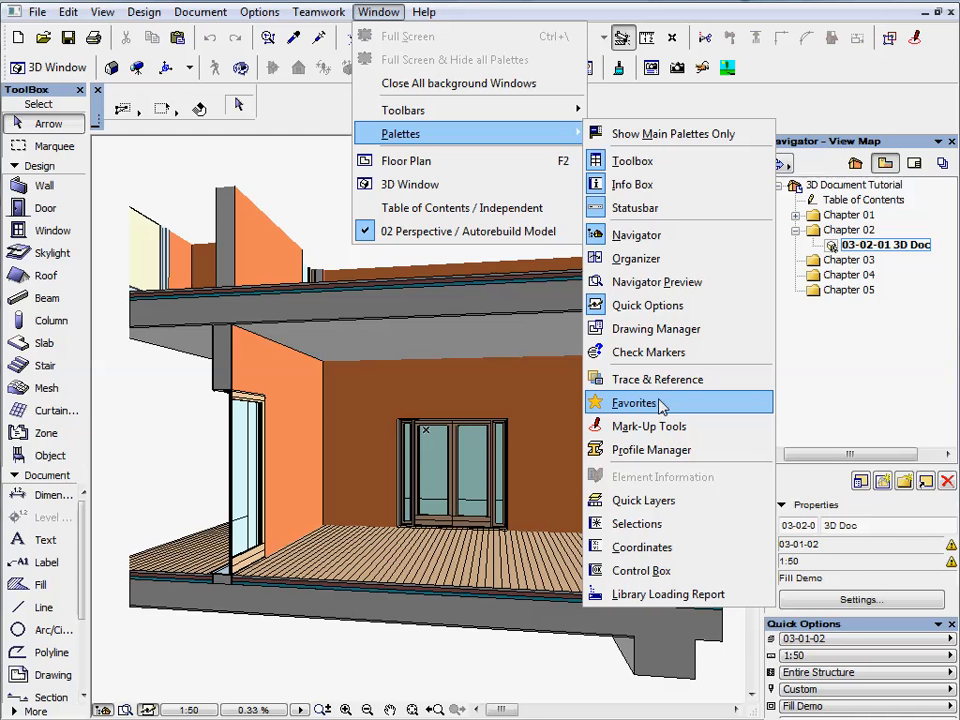
{"action": "left_click", "coordinate": [634, 402]}
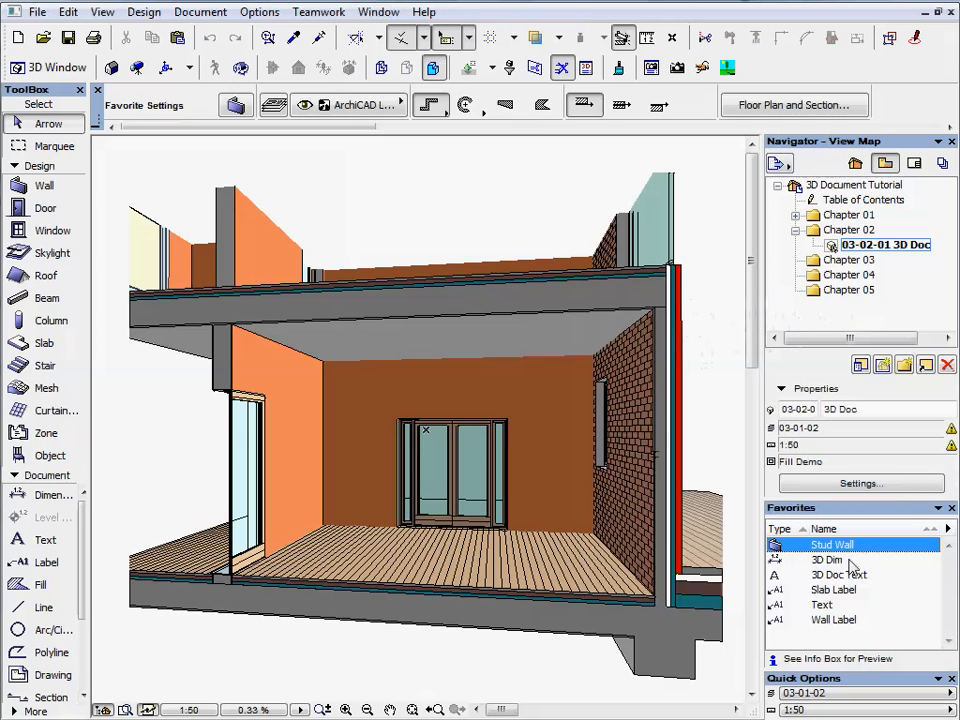
Load the 3D Dim favorite and place the 1,50 / 2,10 / 1,56 dimension chain over the door wall.
{"action": "left_click", "coordinate": [826, 560]}
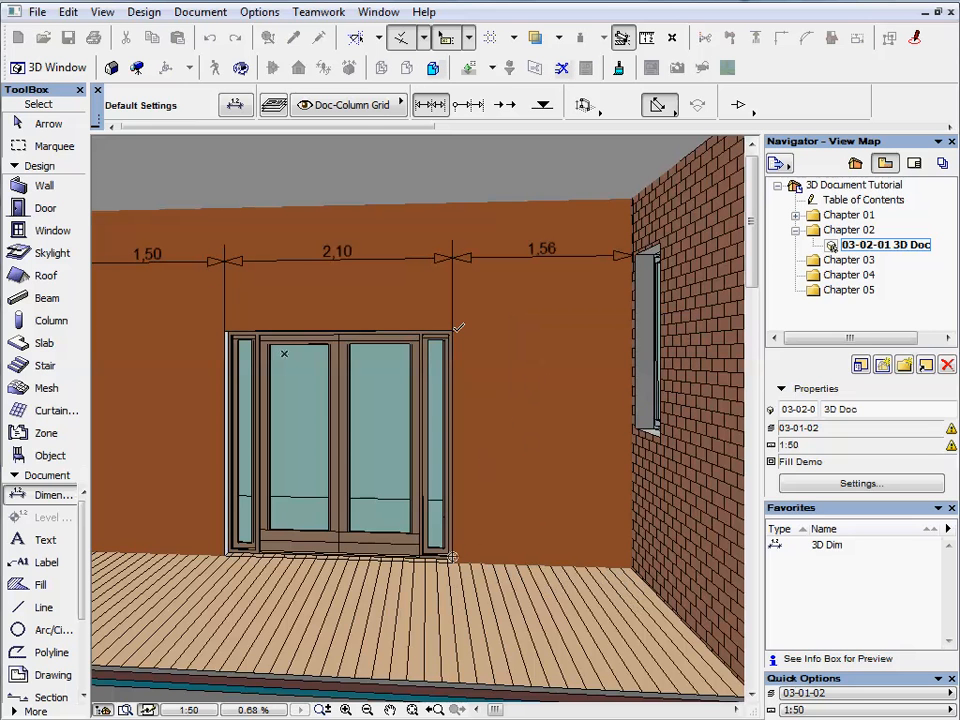
{"action": "left_click", "coordinate": [450, 330]}
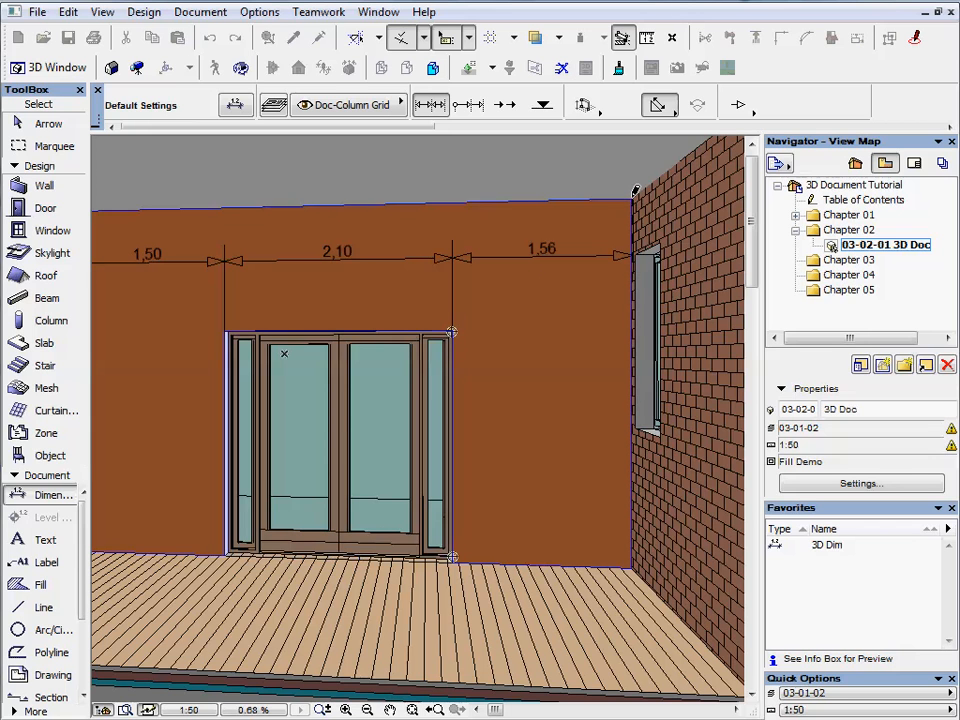
{"action": "mouse_move", "coordinate": [530, 304]}
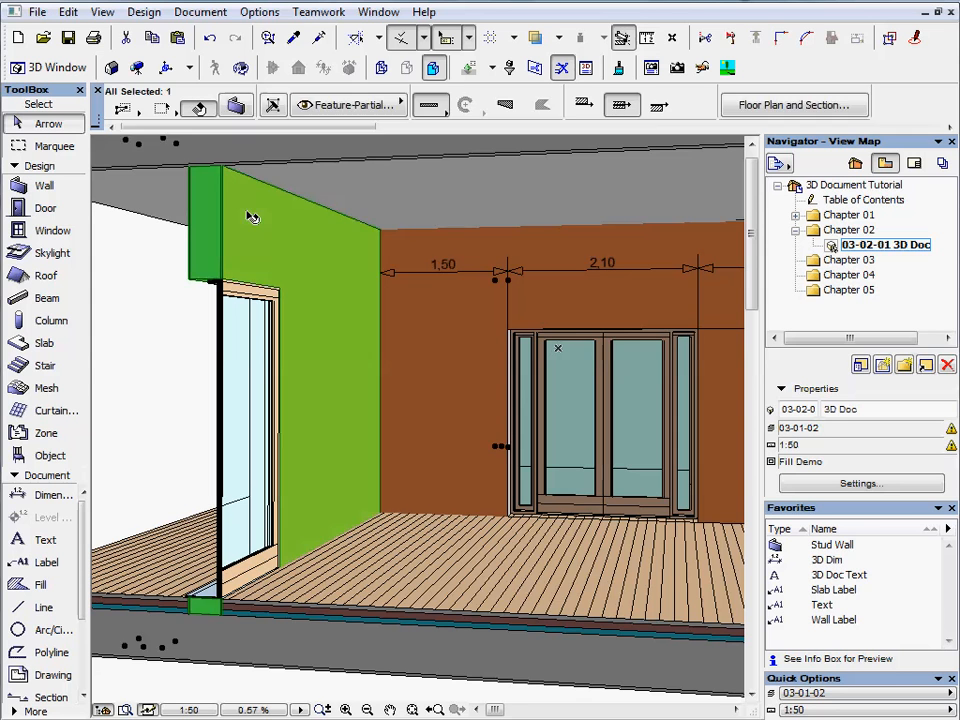
{"action": "mouse_move", "coordinate": [244, 140]}
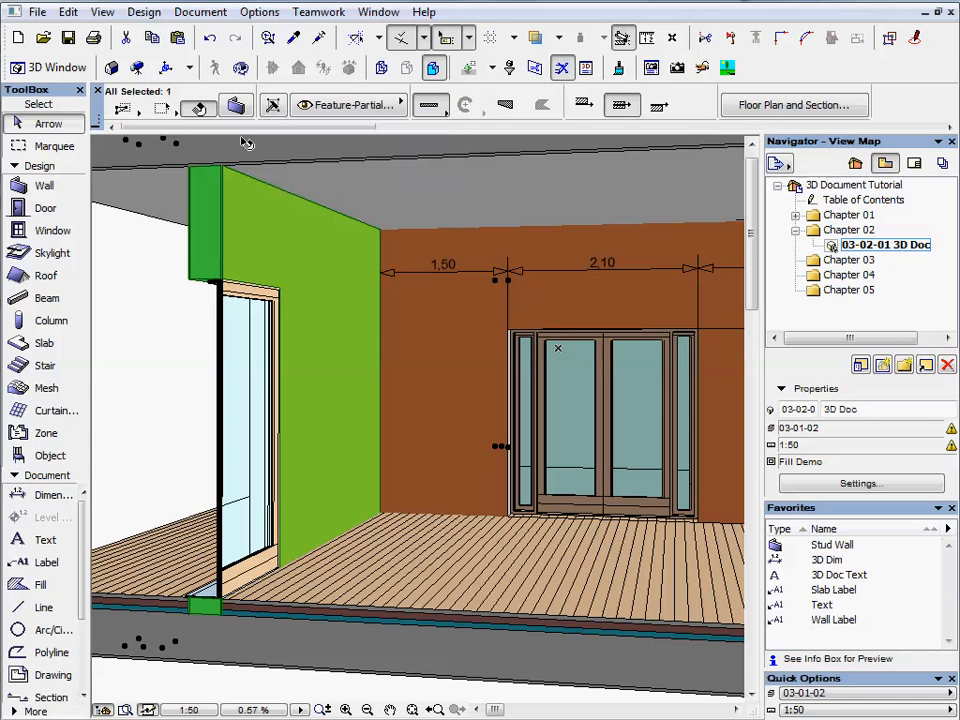
Enable Label Wall in the green partial wall's settings and confirm.
{"action": "left_click", "coordinate": [236, 104]}
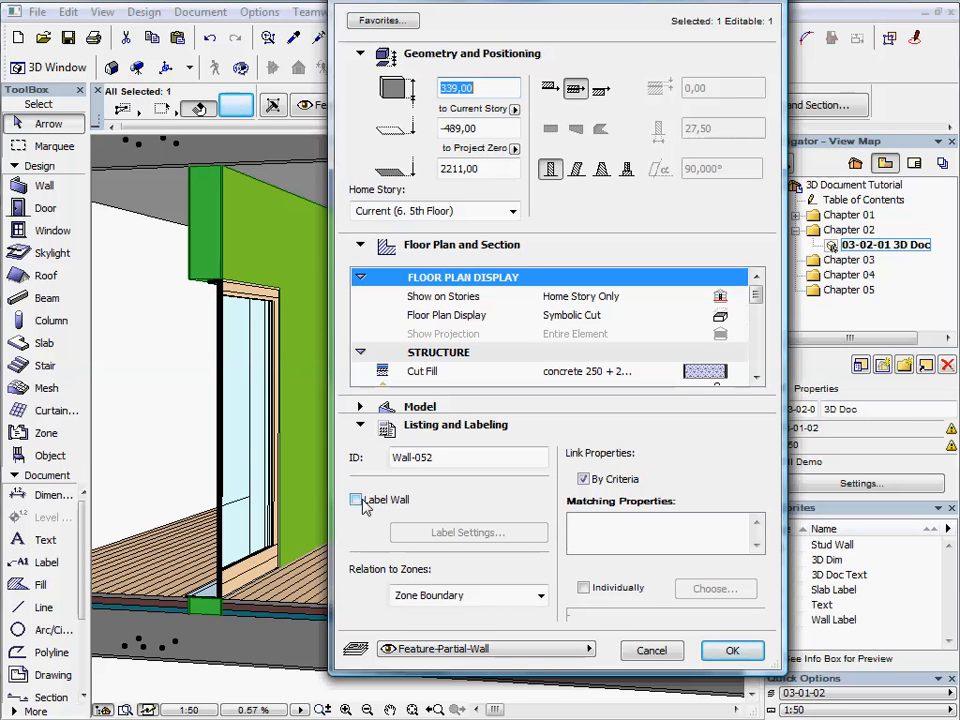
{"action": "left_click", "coordinate": [356, 500]}
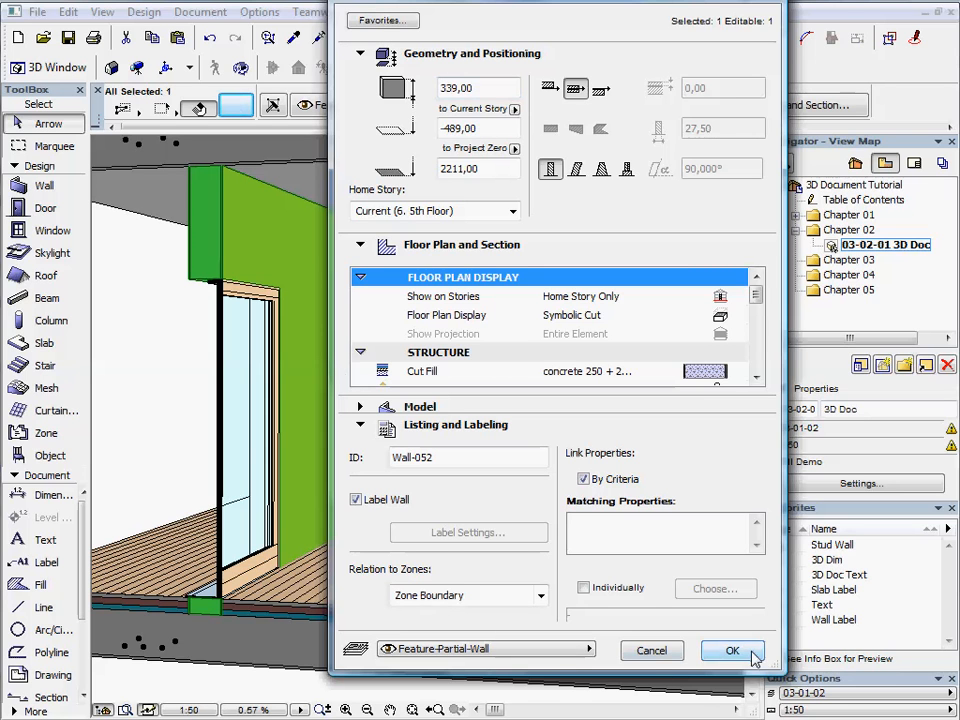
{"action": "left_click", "coordinate": [732, 650]}
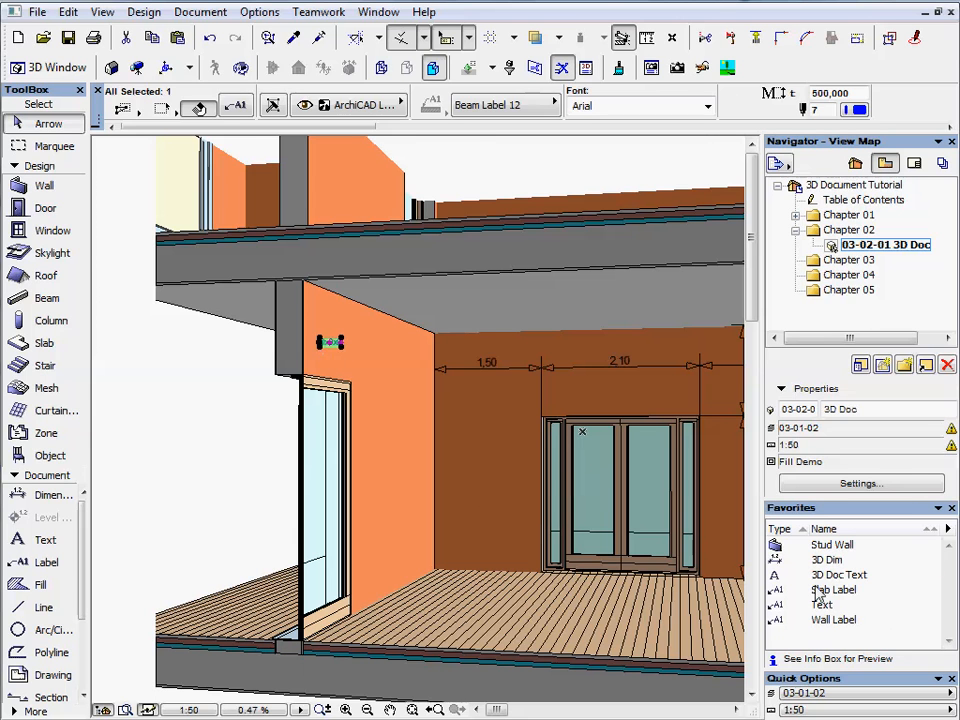
Load the saved label preset before dimensioning the door's 2,10 height.
{"action": "left_click", "coordinate": [330, 342]}
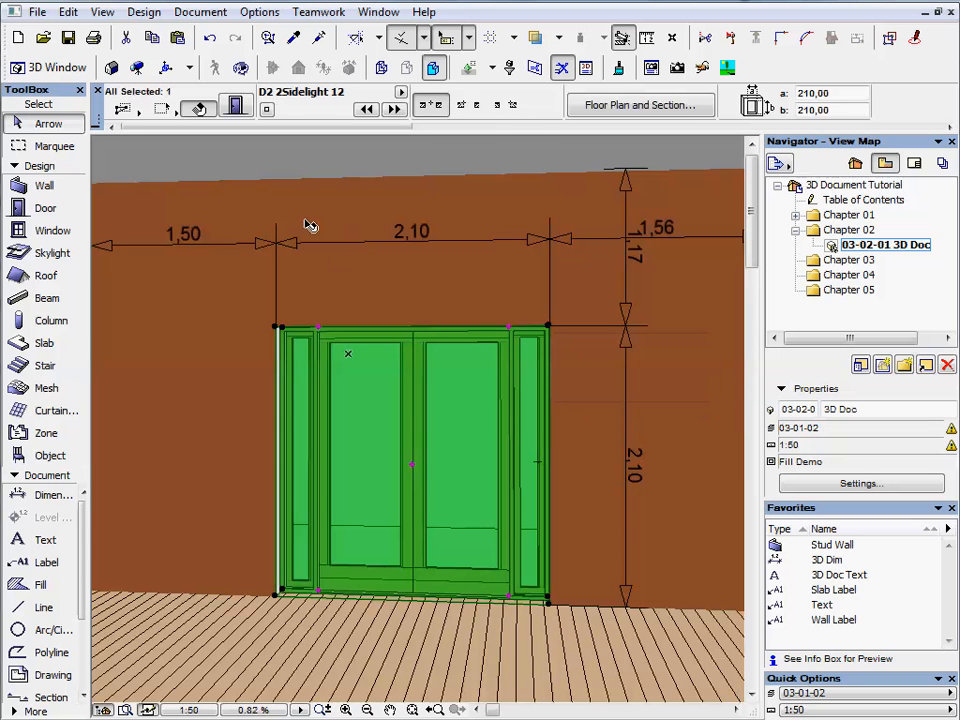
Set the side-light door to 240 wide and 240 high in its Selection Settings.
{"action": "left_click", "coordinate": [236, 108]}
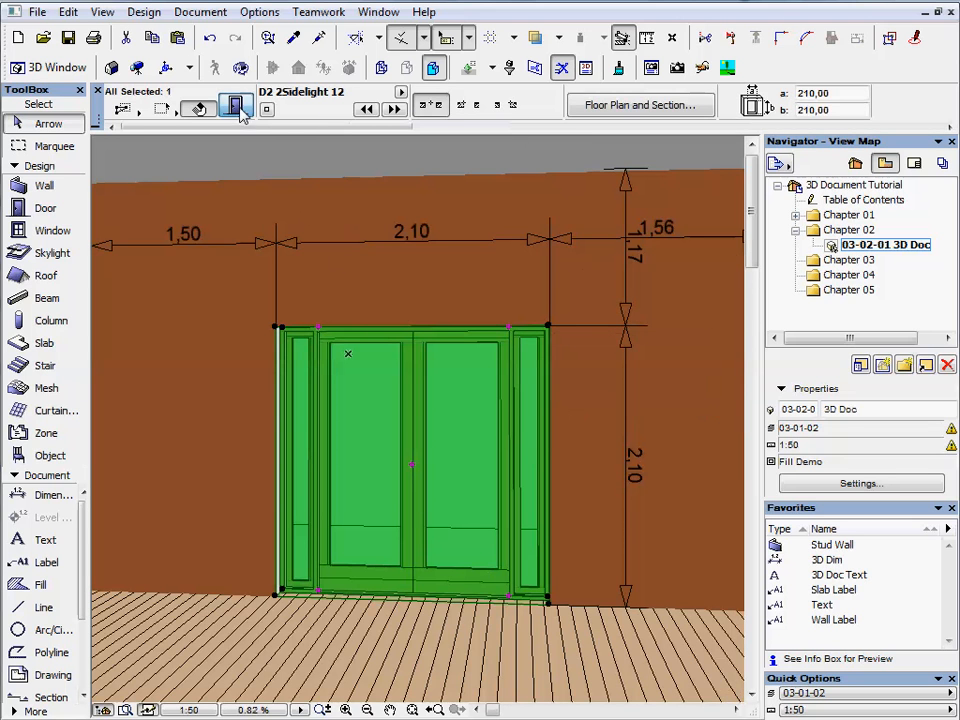
{"action": "mouse_move", "coordinate": [544, 208]}
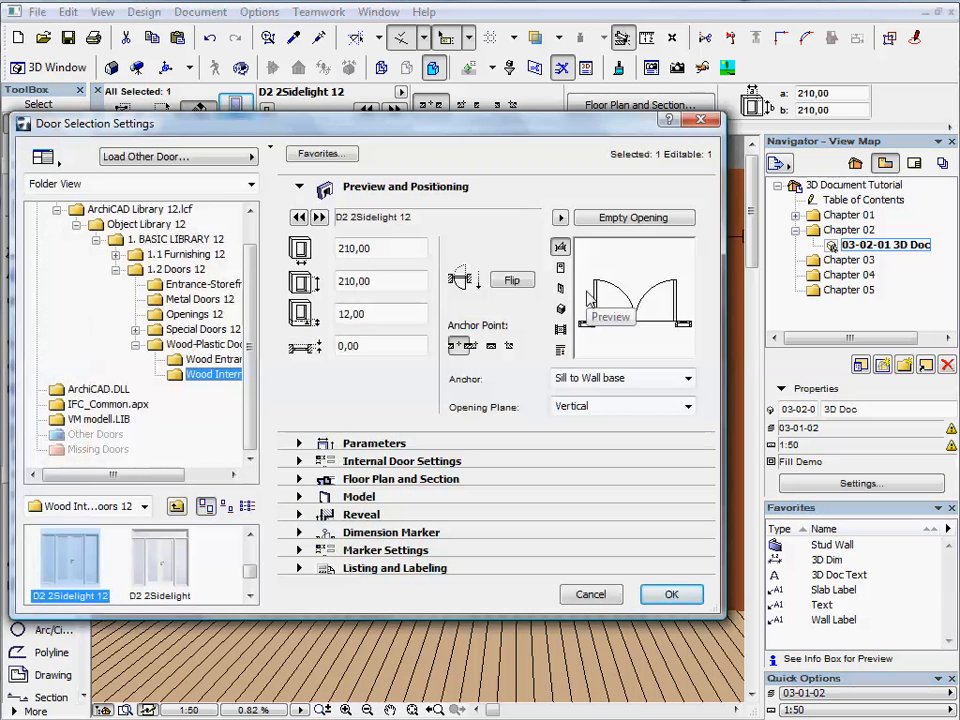
{"action": "left_click", "coordinate": [380, 248]}
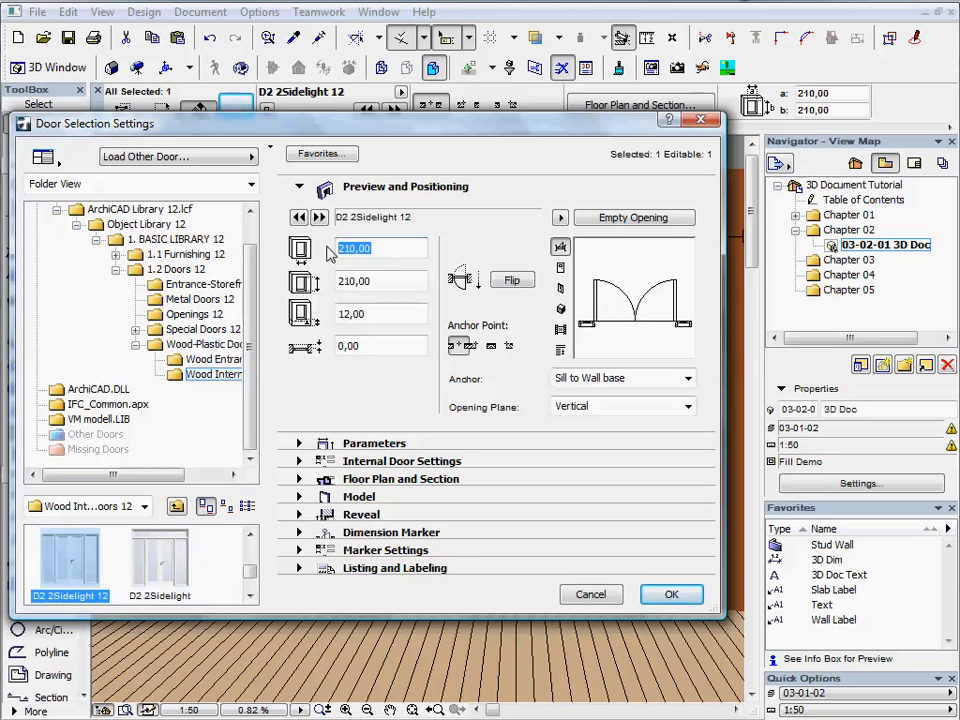
{"action": "type", "text": "240,00"}
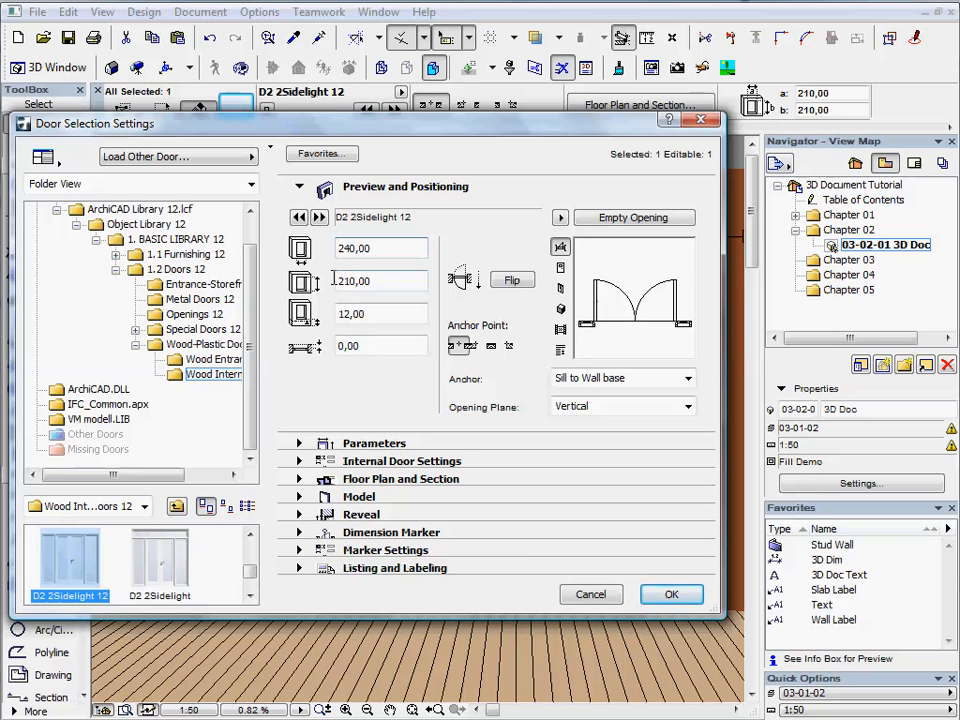
{"action": "type", "text": "240"}
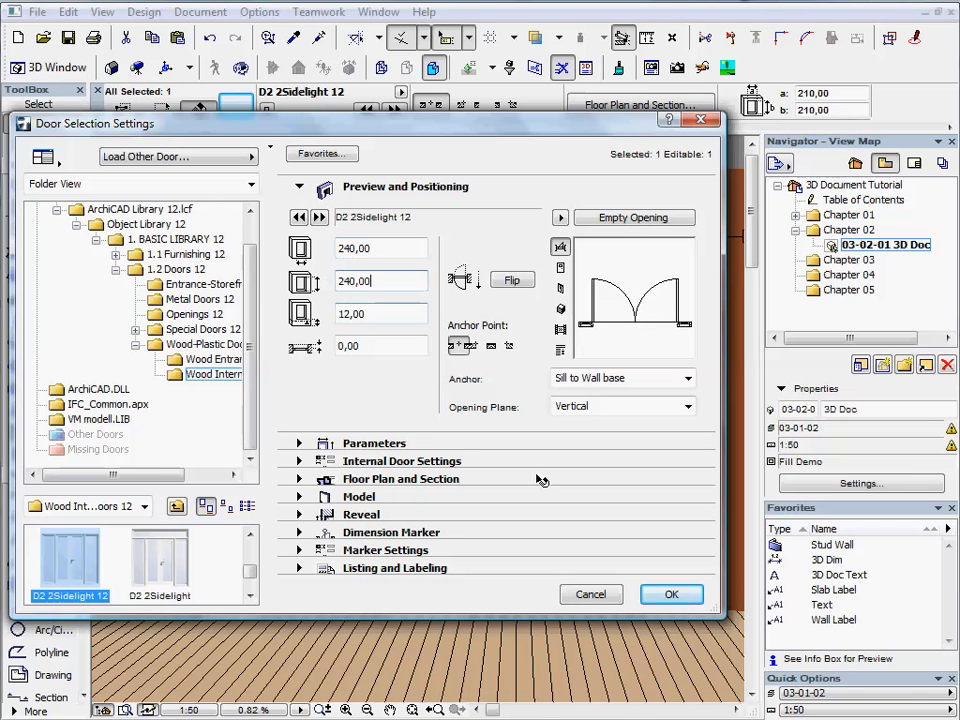
{"action": "left_click", "coordinate": [672, 594]}
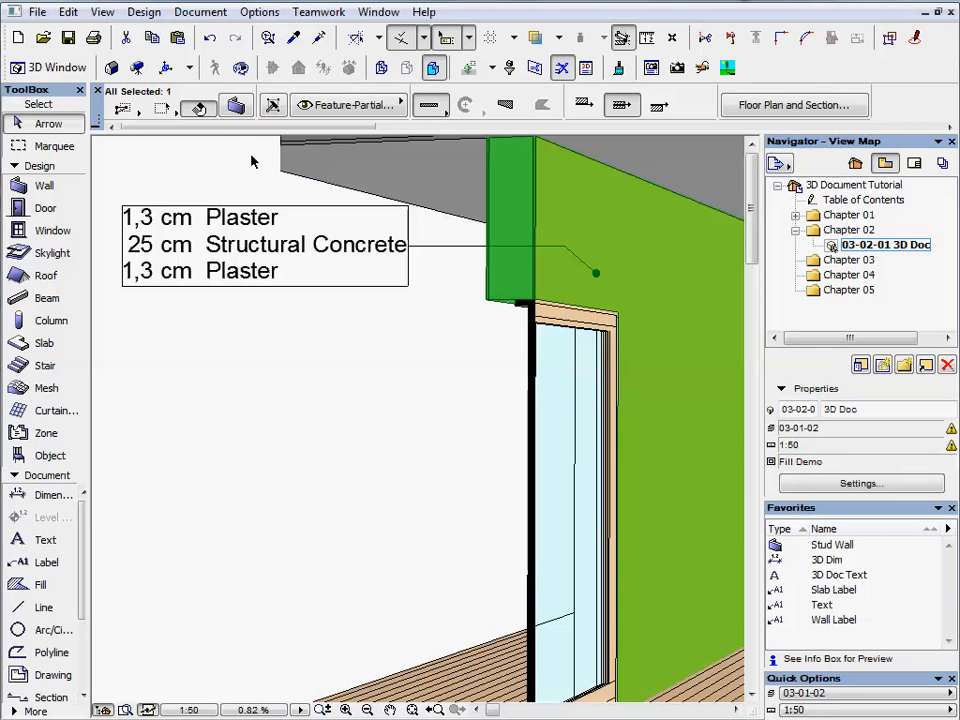
Bring up the Wall Settings dialog for the labelled green wall.
{"action": "left_click", "coordinate": [236, 104]}
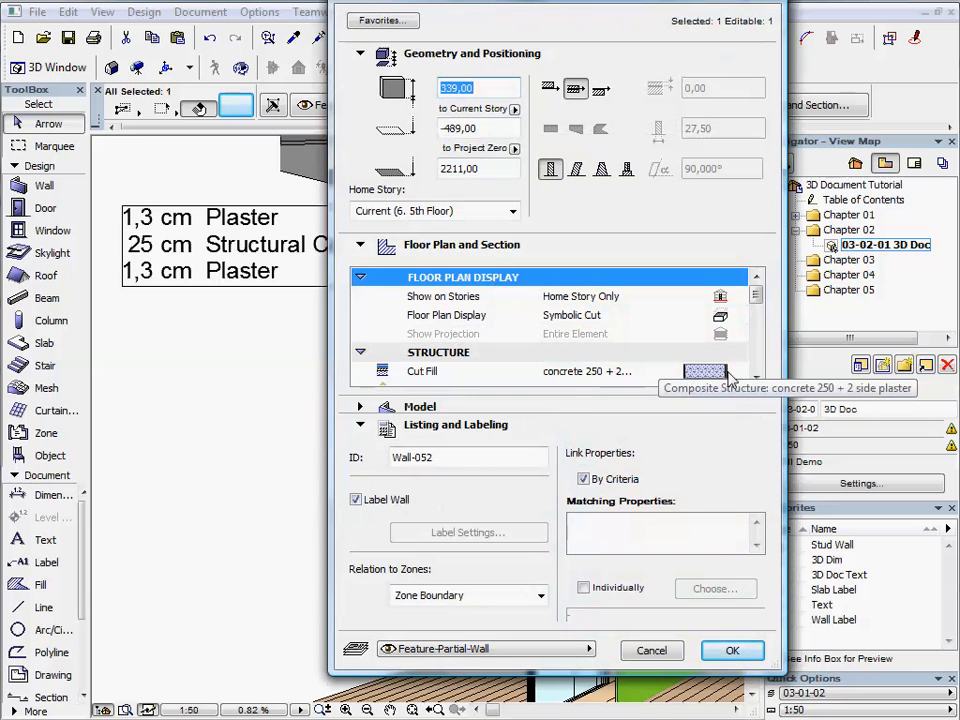
Choose the 'block x2 50mm cav.' composite as the wall's Cut Fill and confirm.
{"action": "left_click", "coordinate": [704, 370]}
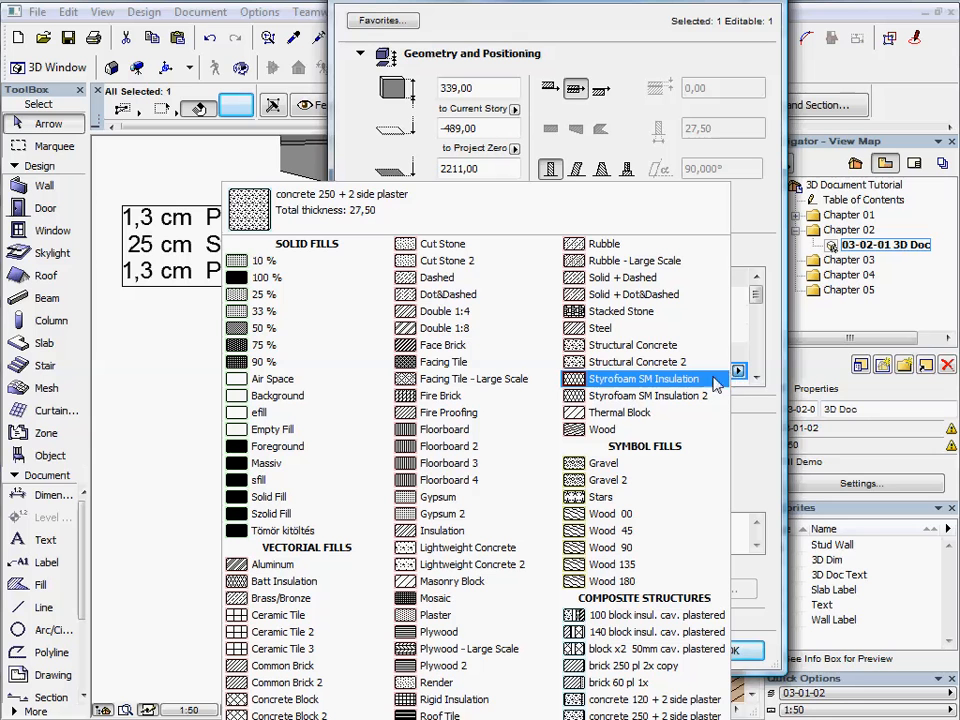
{"action": "left_click", "coordinate": [650, 698]}
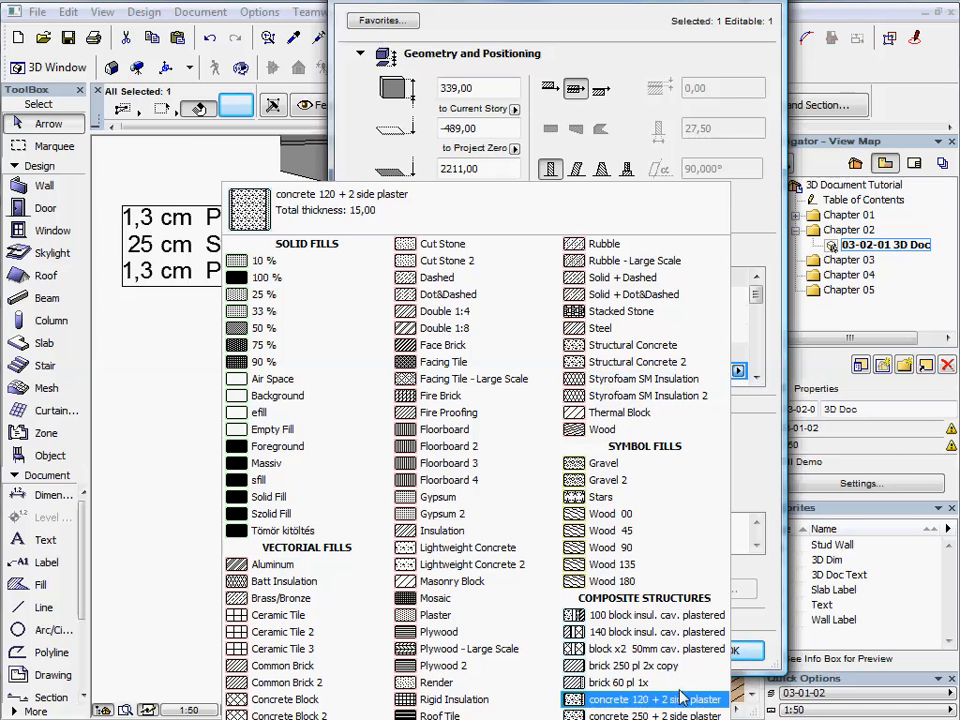
{"action": "left_click", "coordinate": [650, 648]}
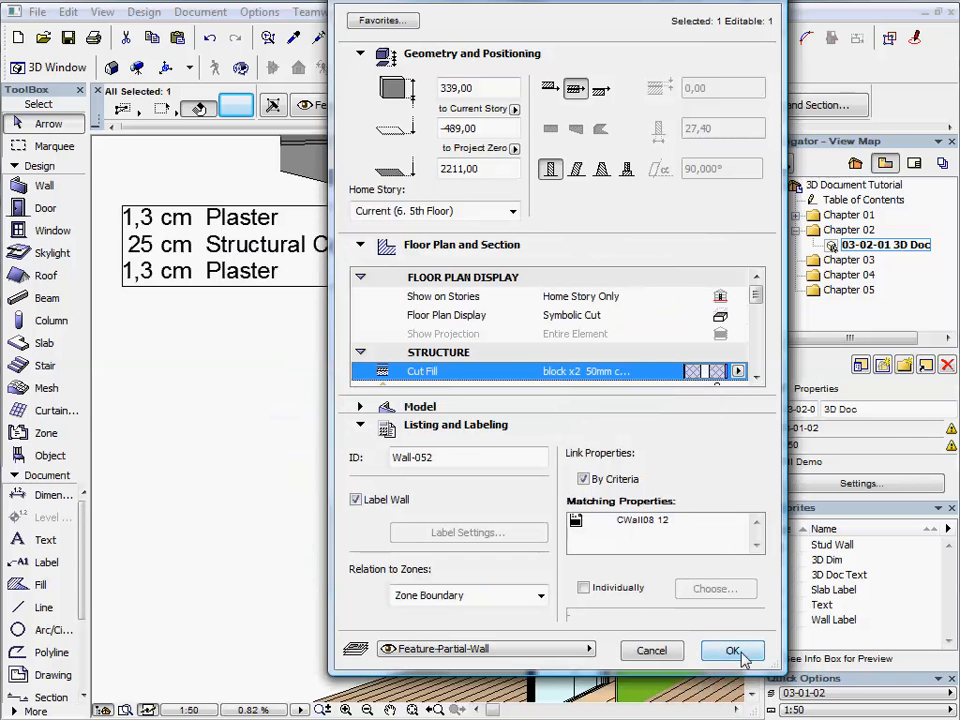
{"action": "left_click", "coordinate": [732, 650]}
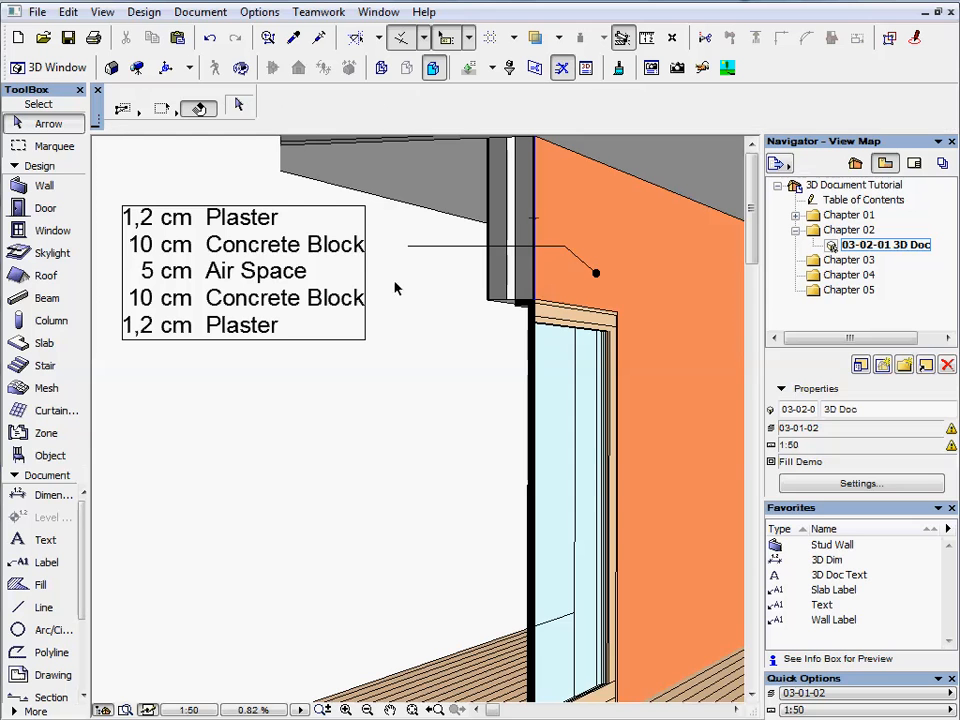
{"action": "mouse_move", "coordinate": [418, 304]}
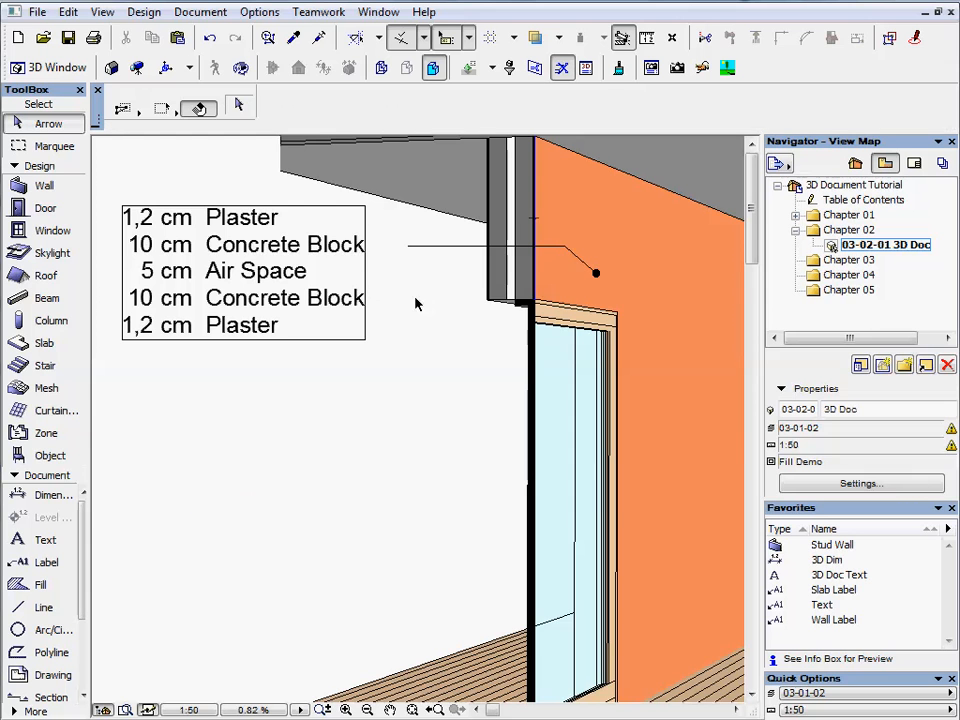